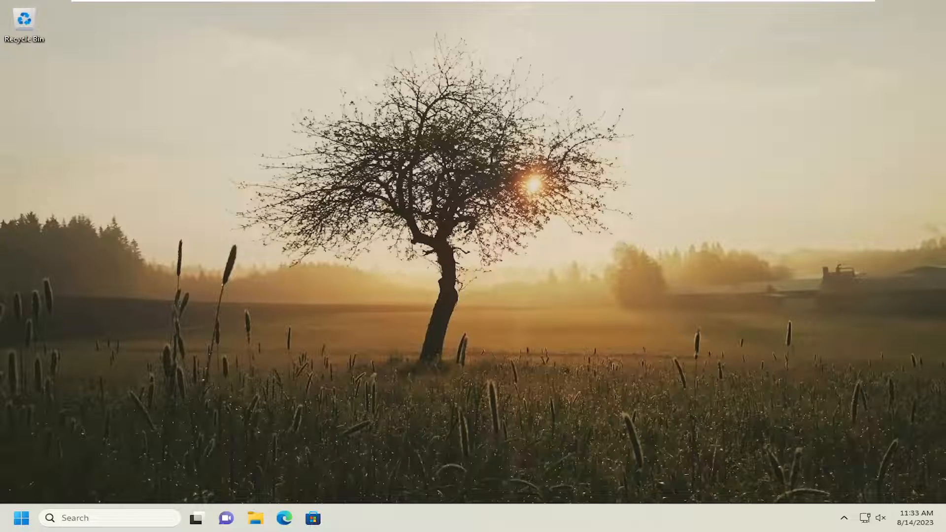
pyautogui.moveTo(363, 256)
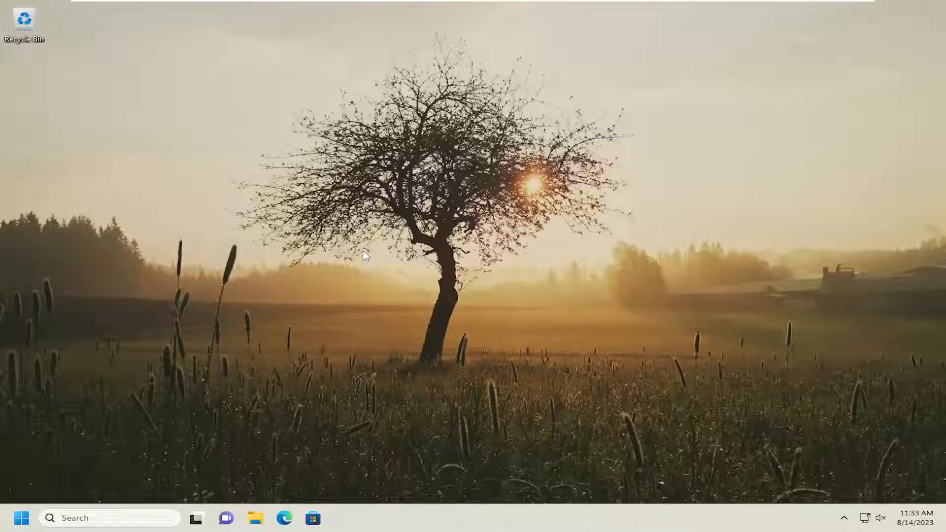
pyautogui.moveTo(338, 244)
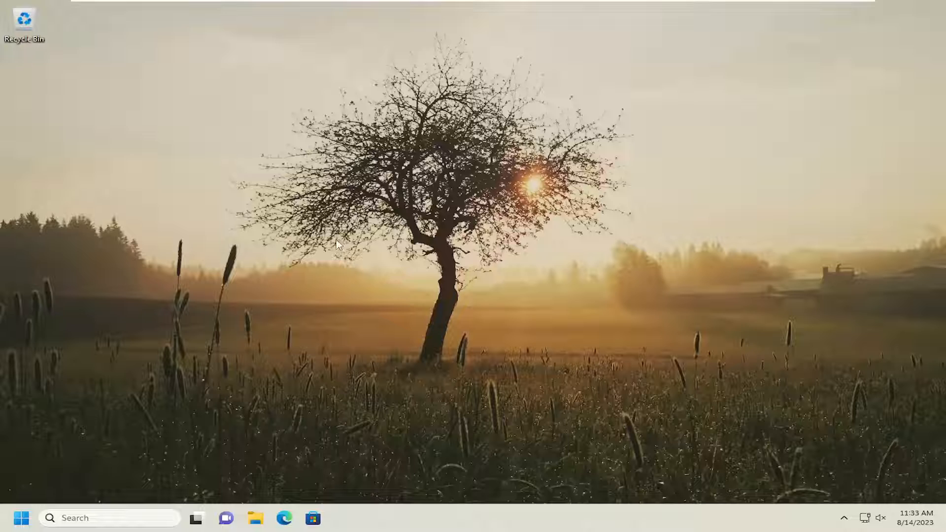
pyautogui.moveTo(134, 162)
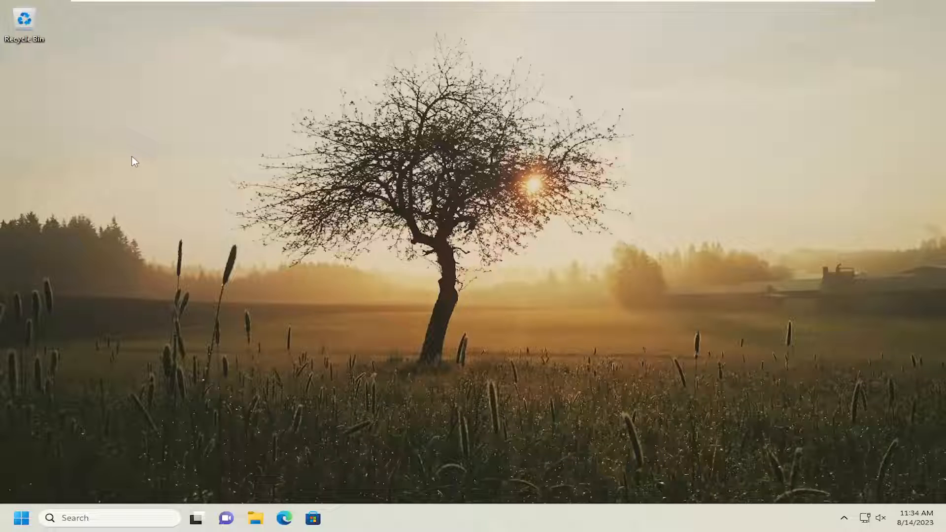
pyautogui.moveTo(269, 230)
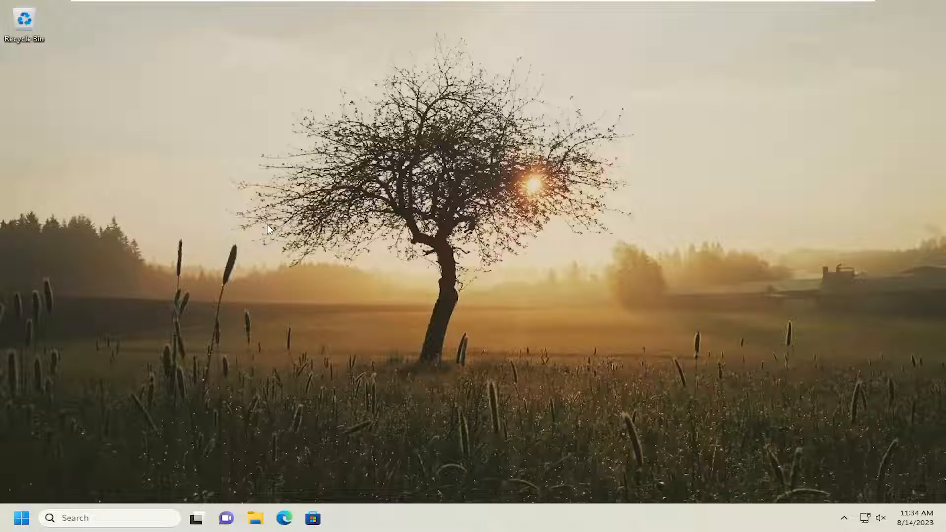